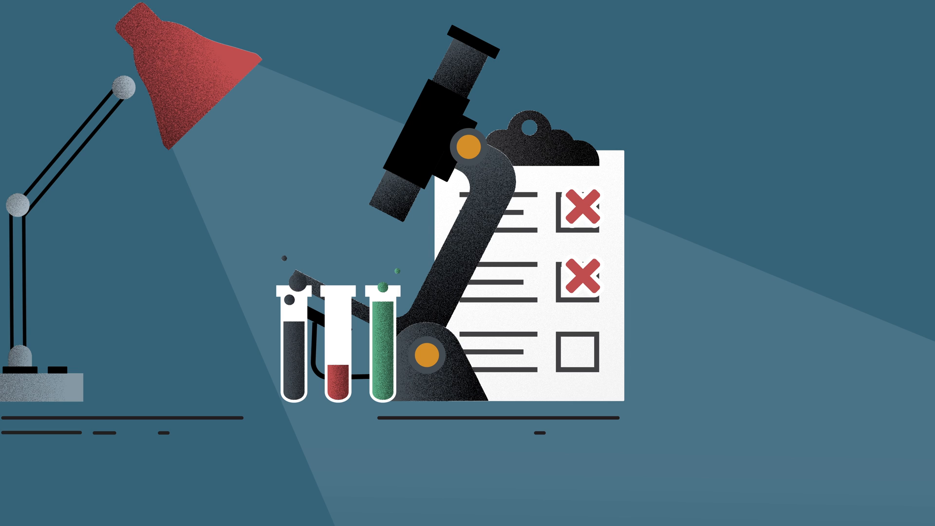
left_click(579, 351)
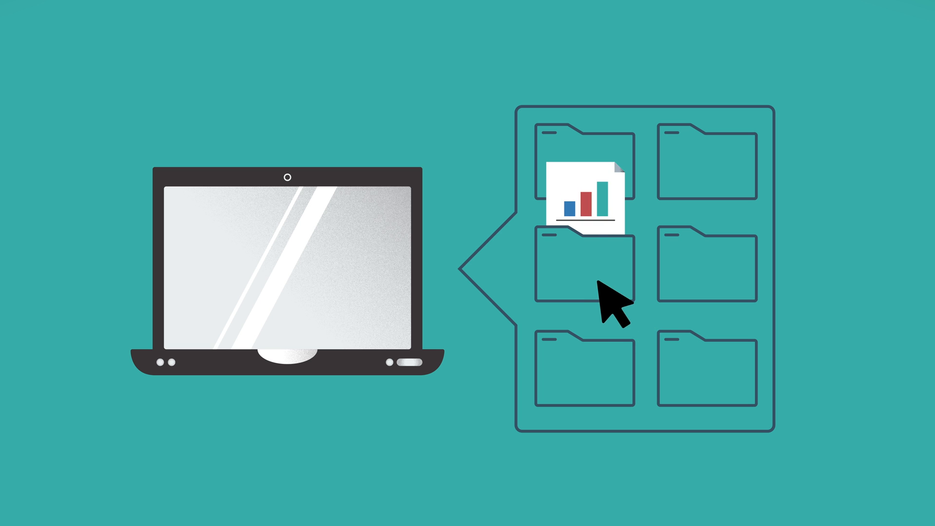
left_click_drag(596, 286, 746, 406)
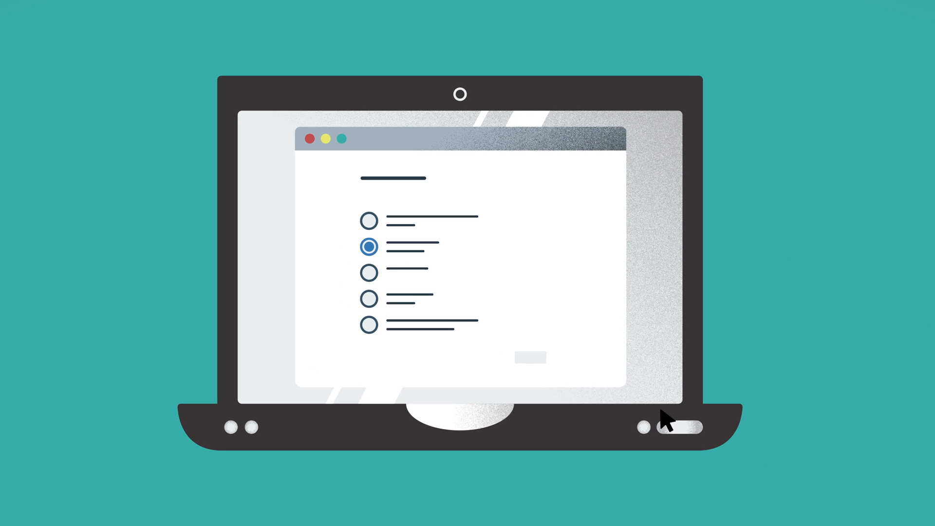
left_click(368, 298)
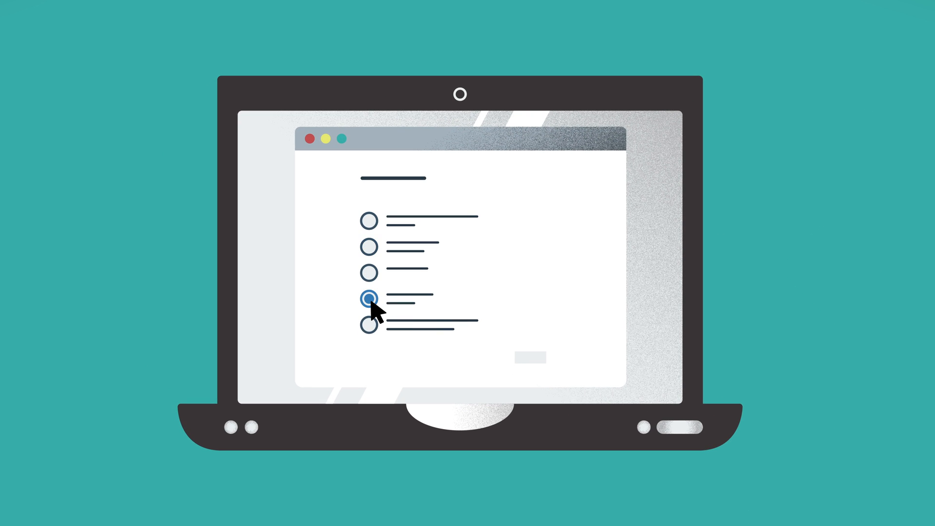
left_click(575, 359)
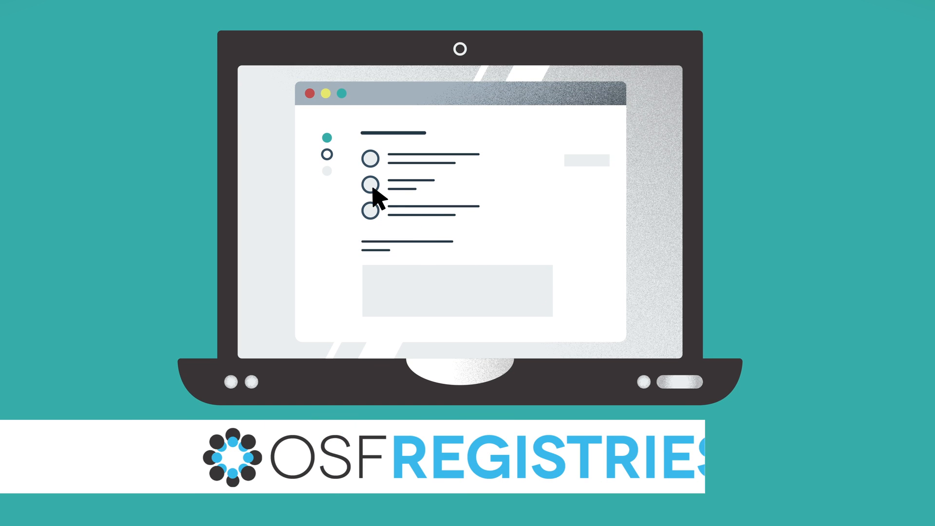
left_click(370, 183)
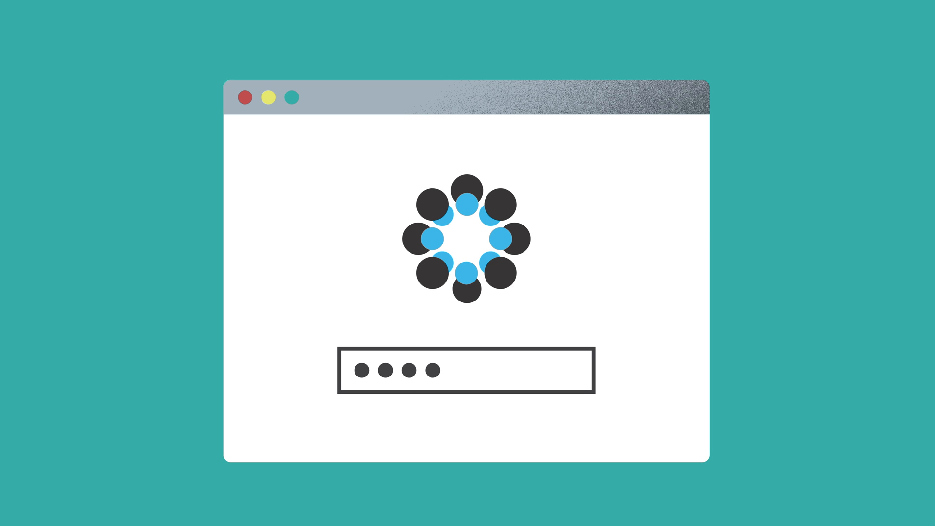
type("•")
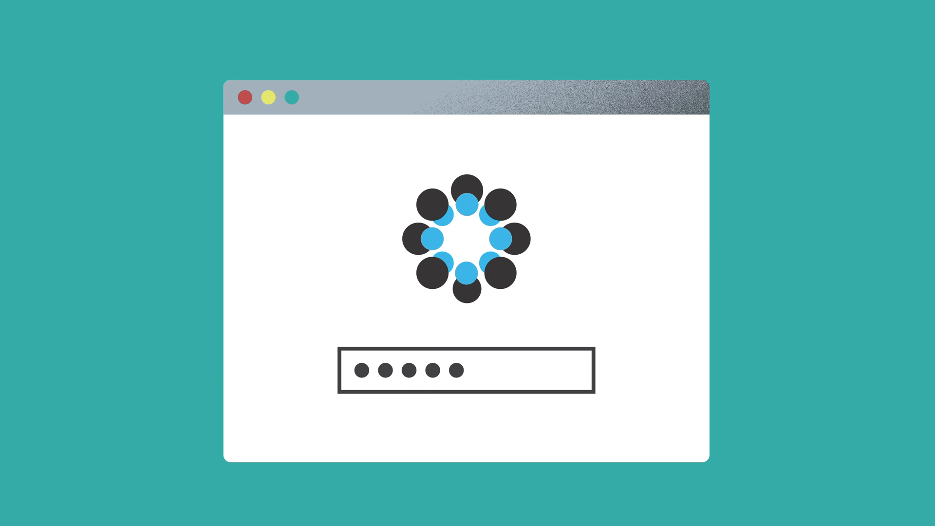